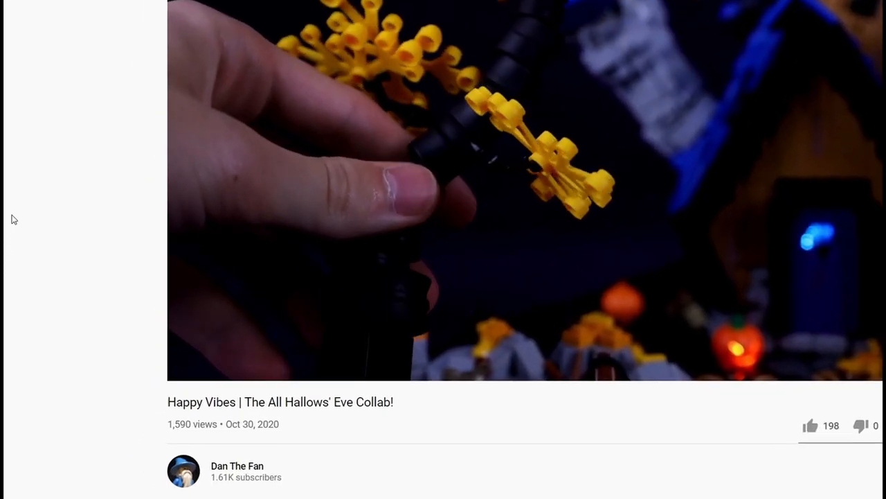
scroll("down", 3)
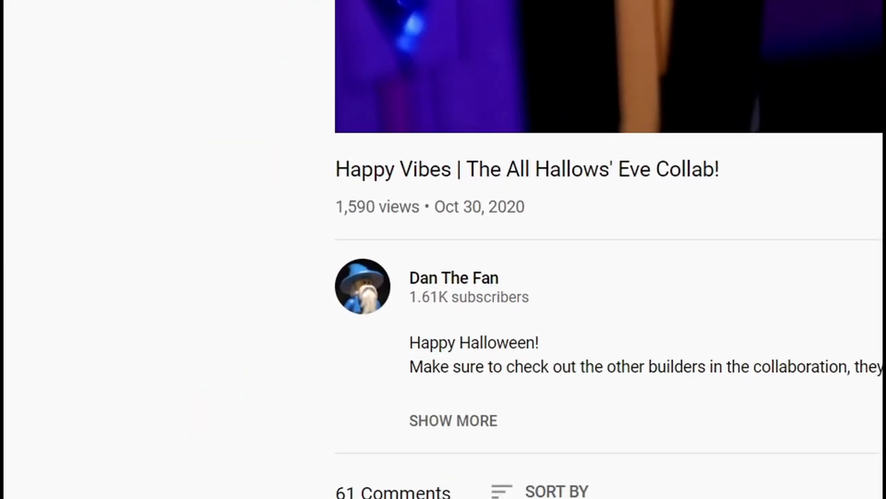